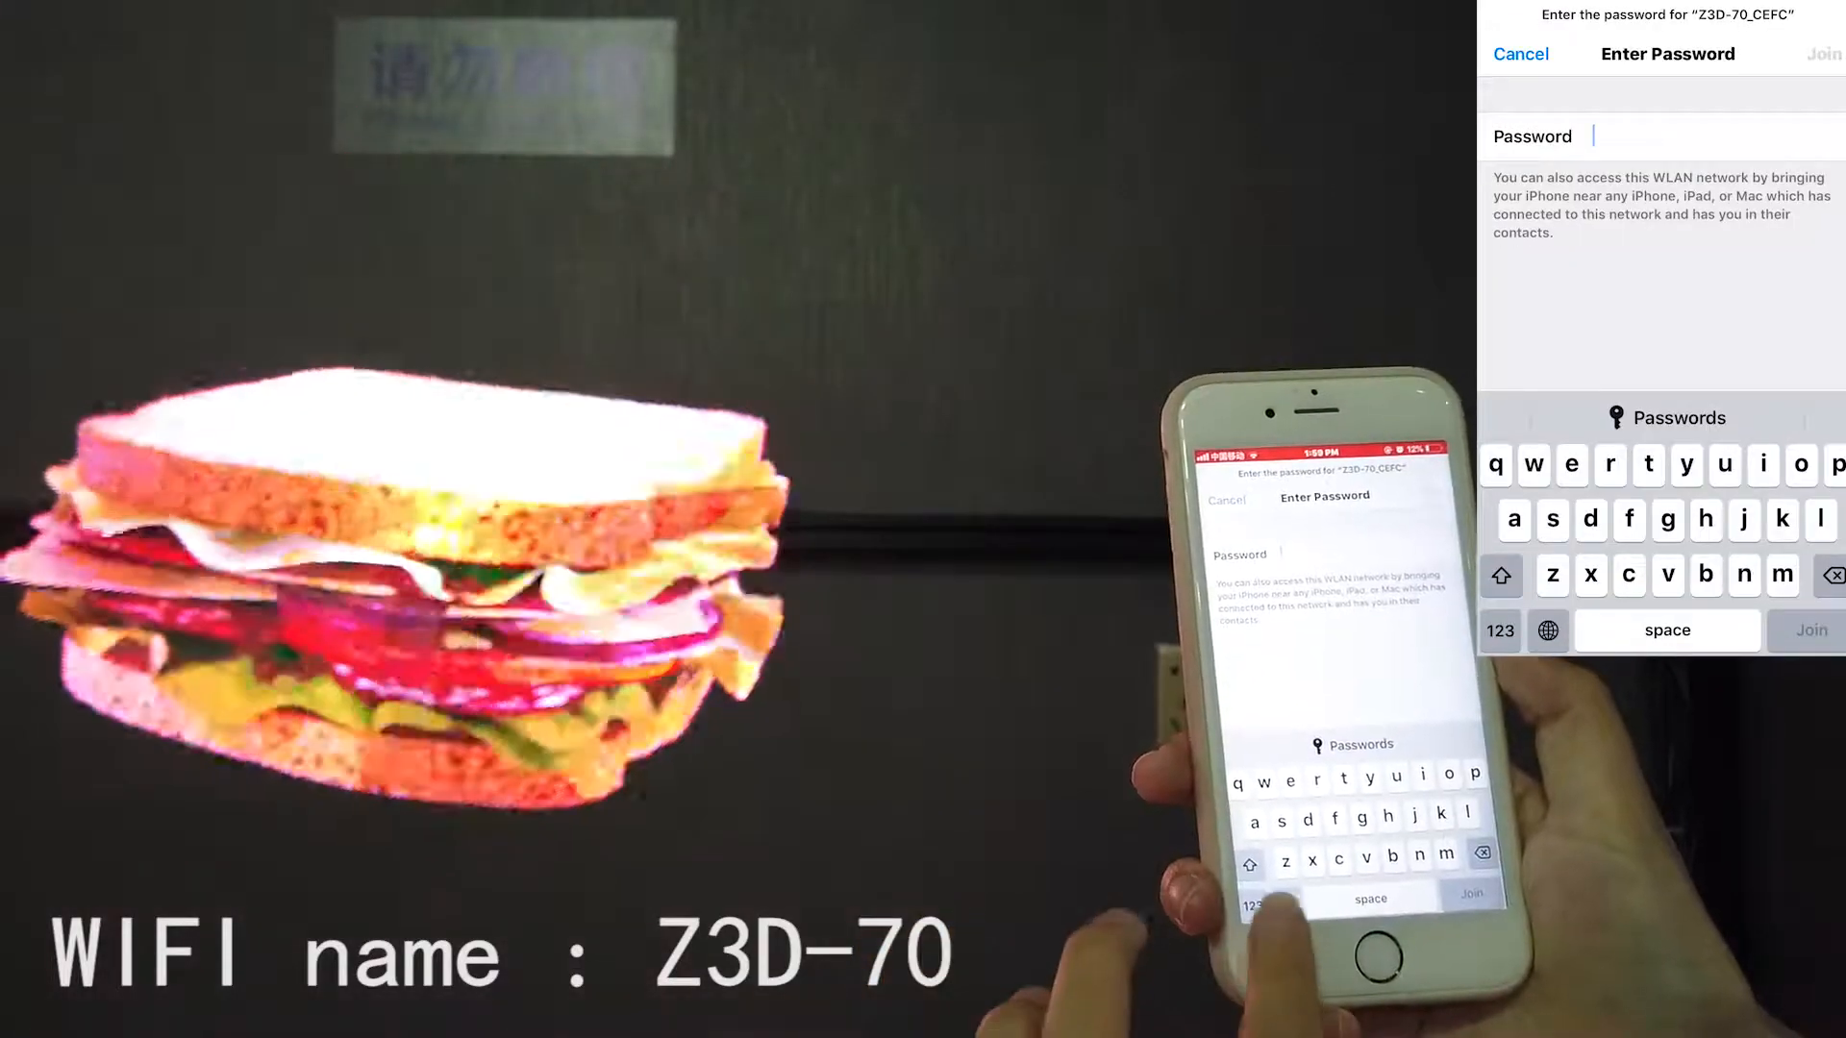
Enter the Z3D-70_CEFC network password so the phone joins the fan's Wi-Fi
click(1532, 465)
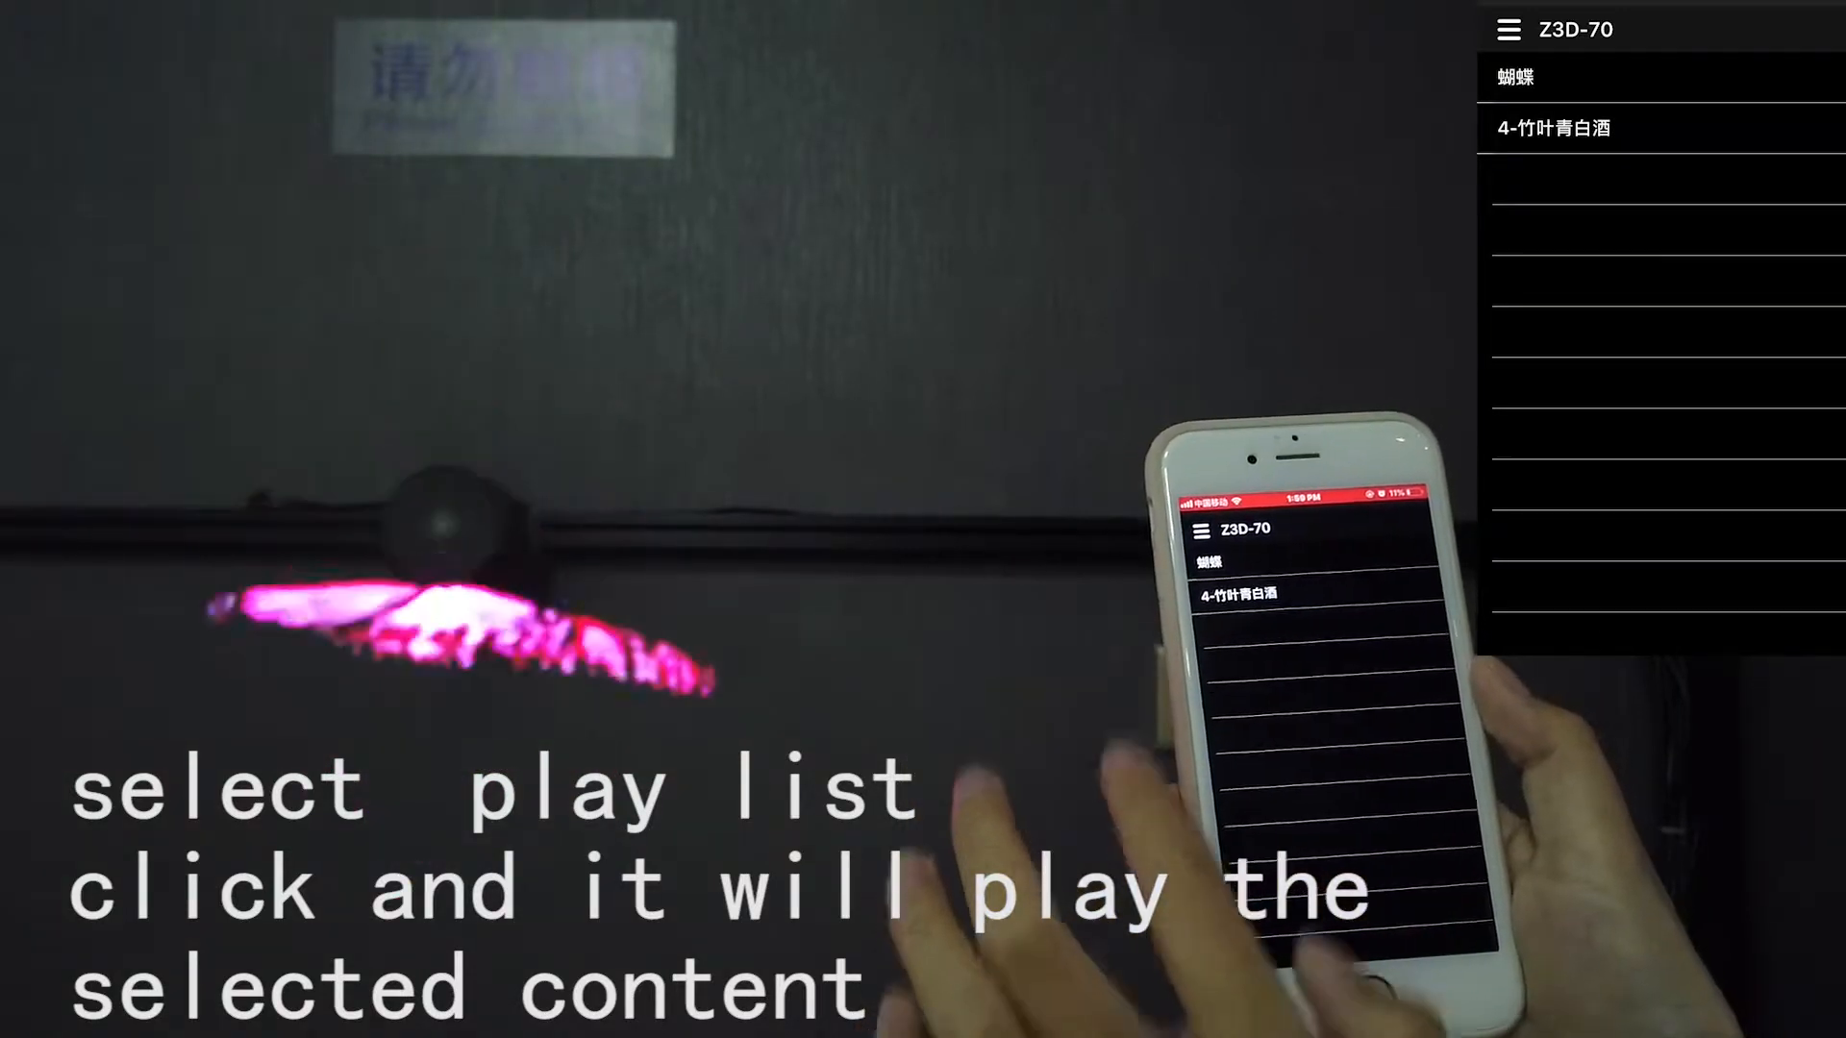
With 蝴蝶 playing on the fan, bring up Z3D Player's main ☰ menu
click(1231, 526)
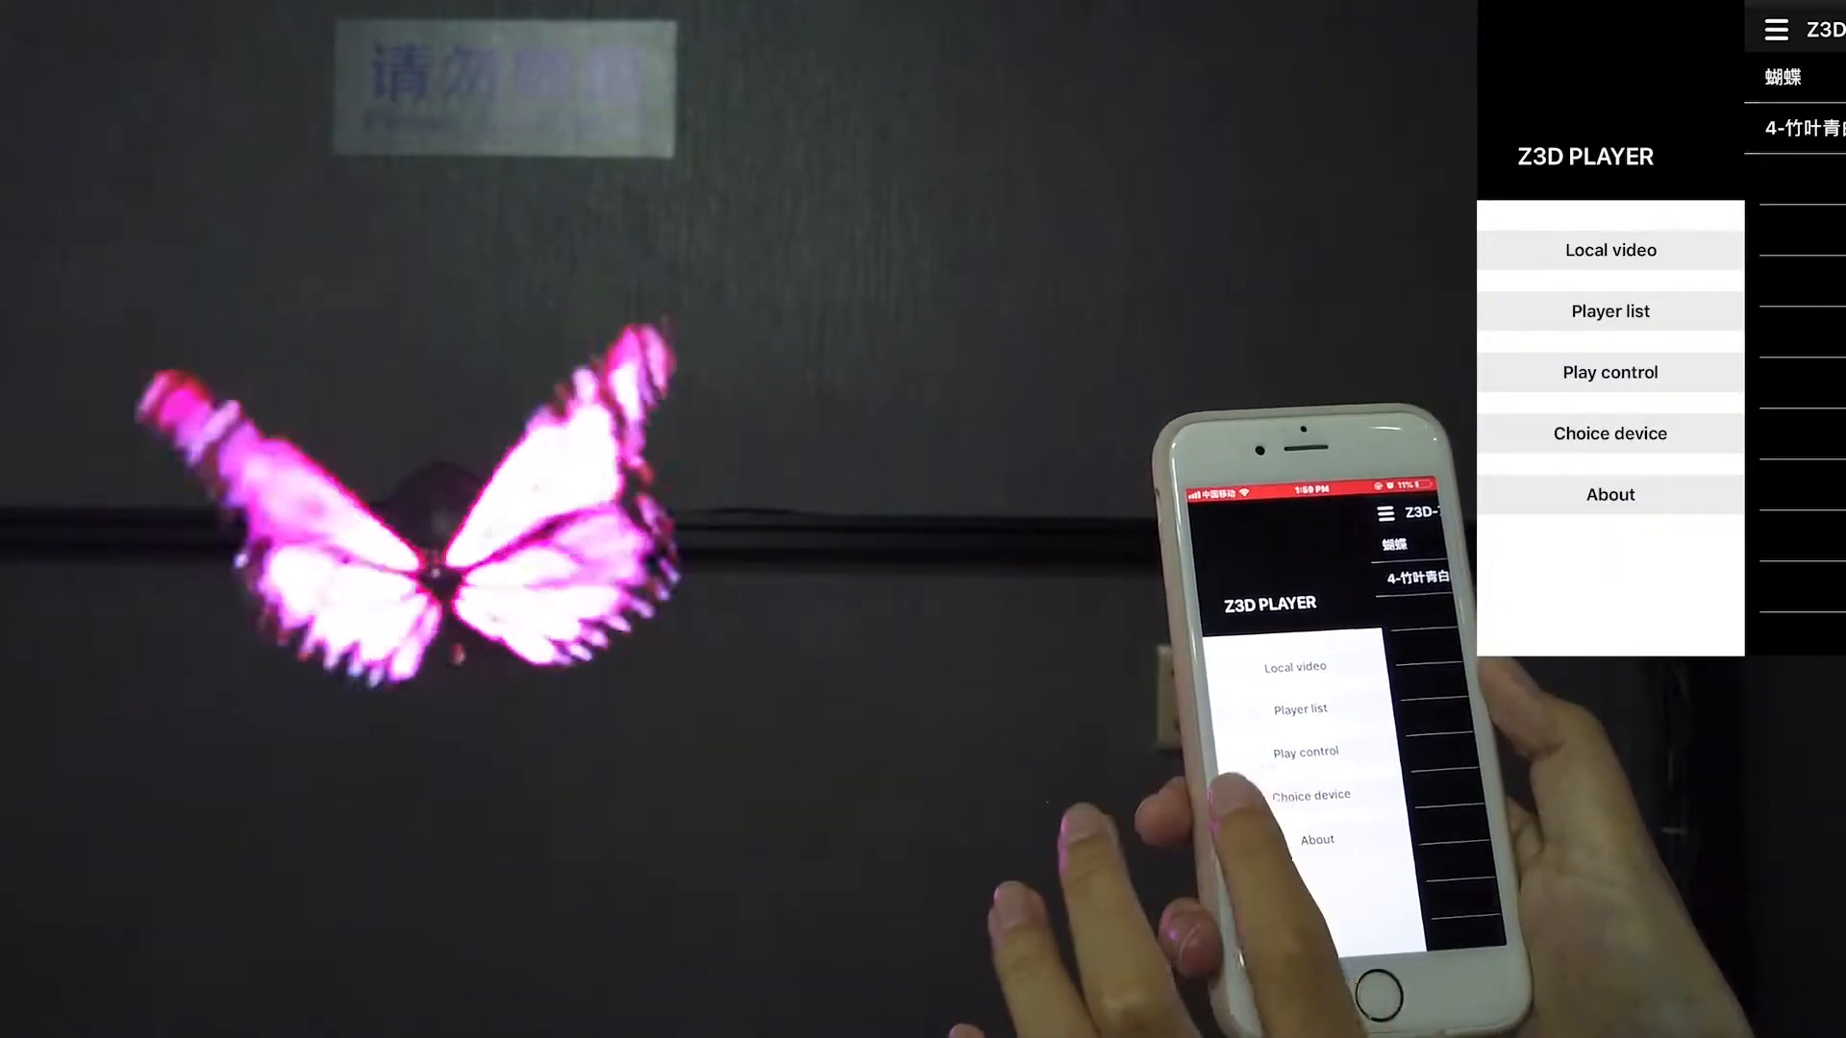